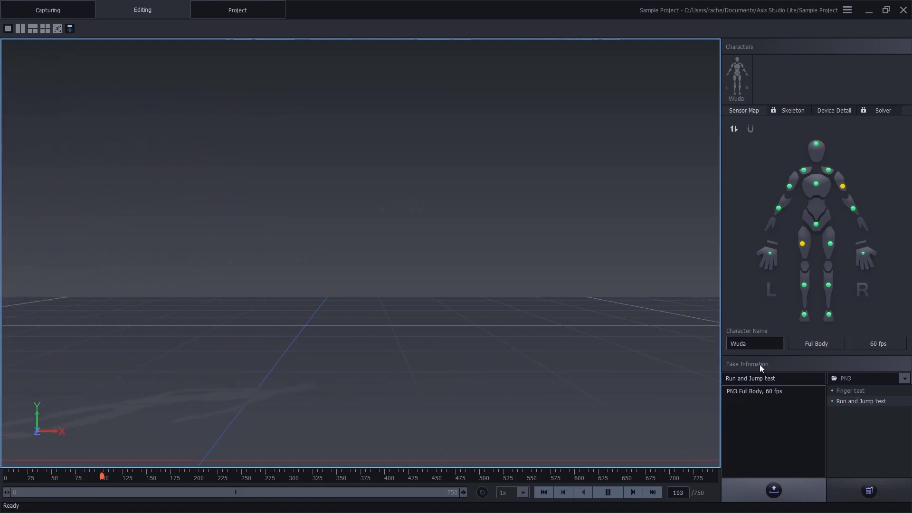
Enable BVH-Edit broadcasting with Unreal Engine skeleton over TCP, port 7003, and confirm with OK.
click(847, 10)
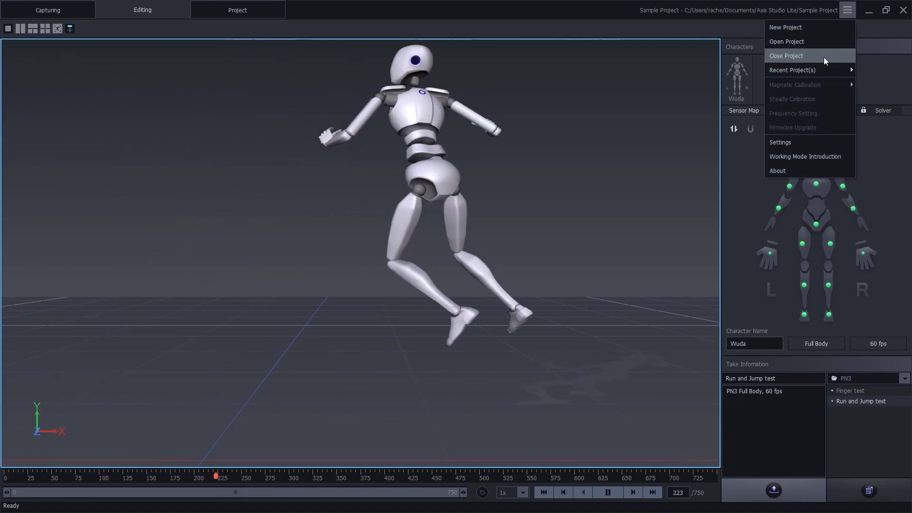
click(779, 142)
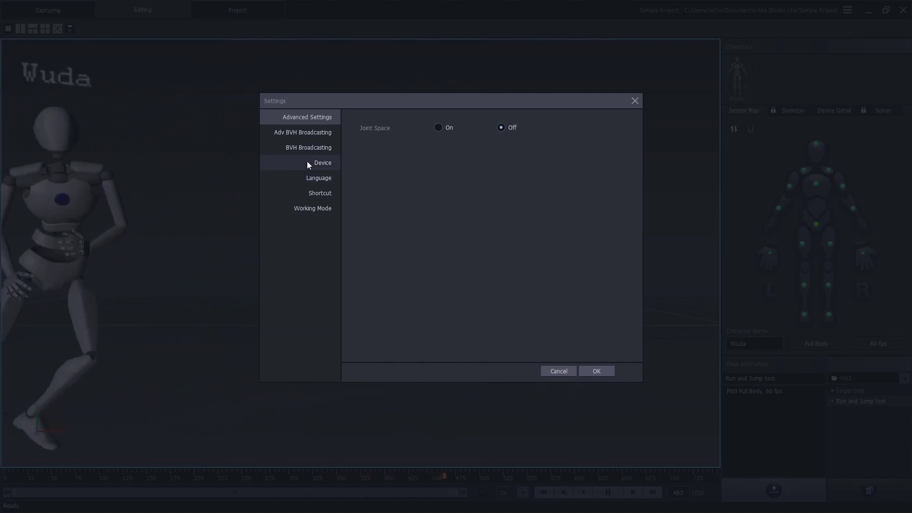
click(309, 147)
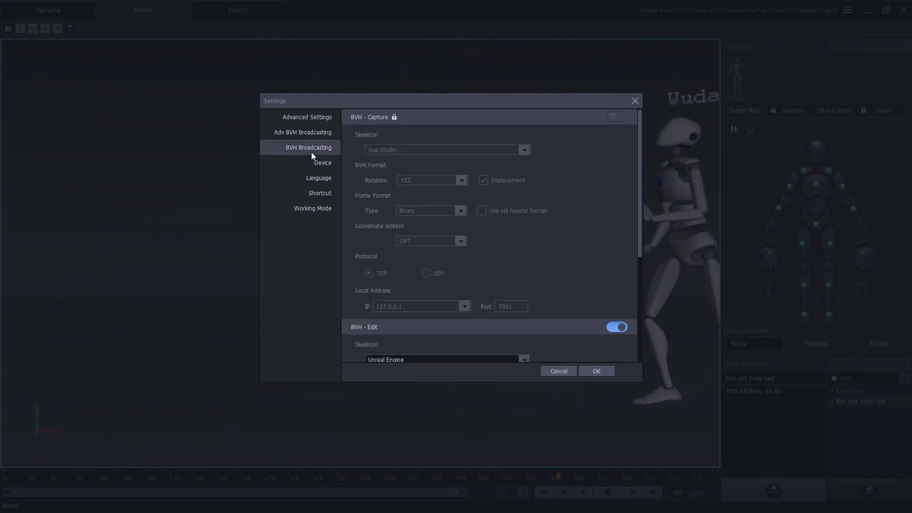
scroll(down, 3)
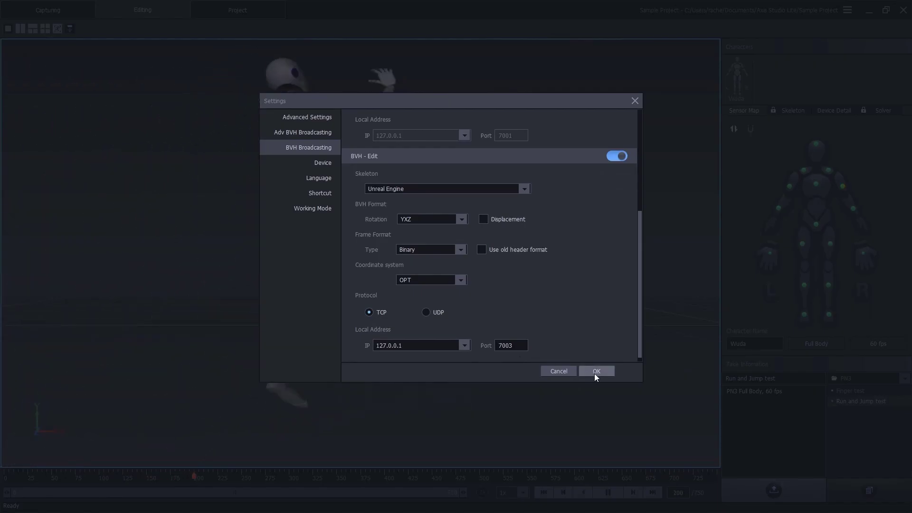
click(596, 372)
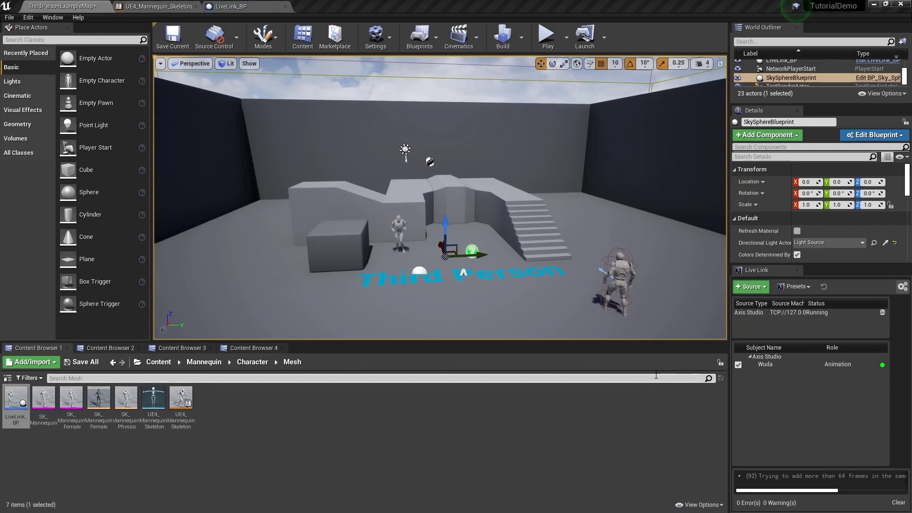
Bring up Take Recorder from Window > Cinematics, showing slate Scene_1 take 01.
click(52, 17)
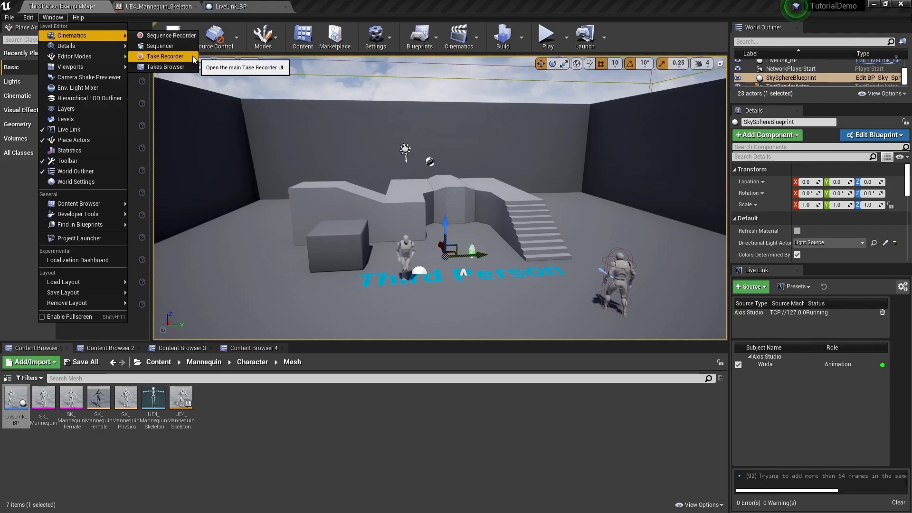
click(165, 56)
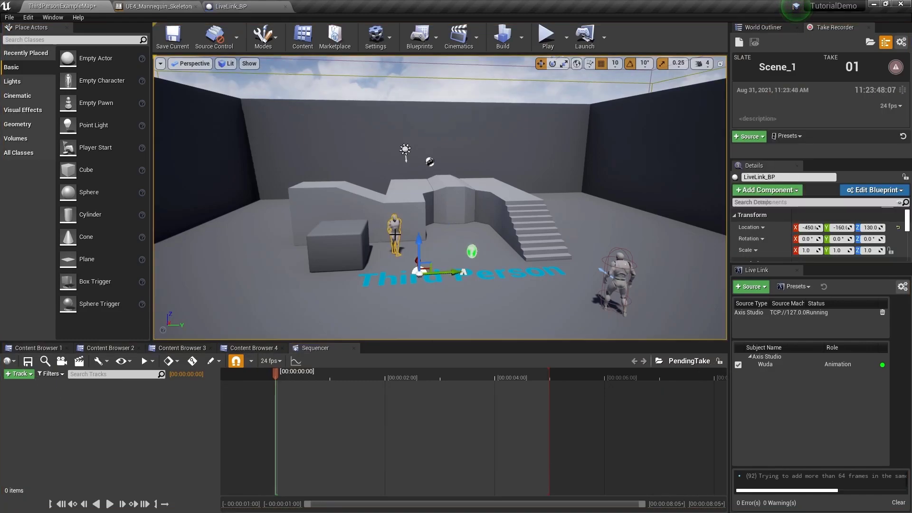
Add LiveLink_BP as a recording source and record take 1 of slate Scene_1.
click(748, 135)
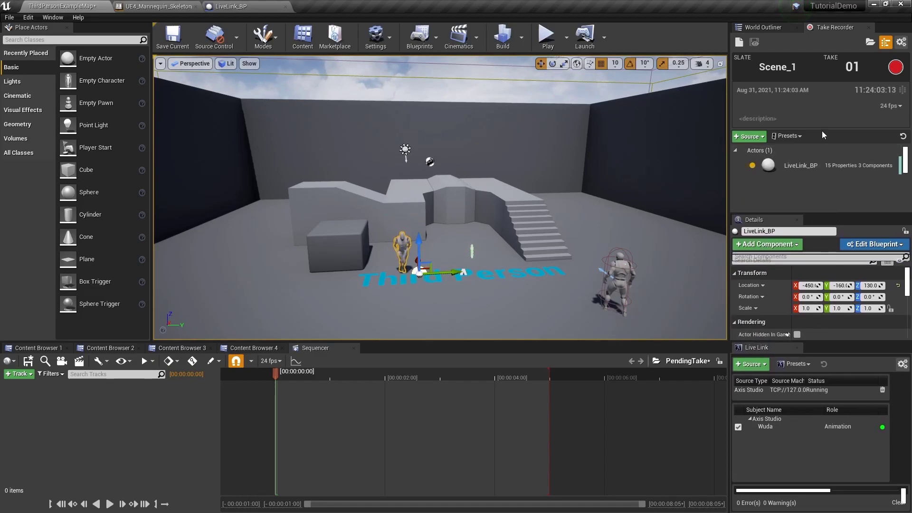
click(896, 66)
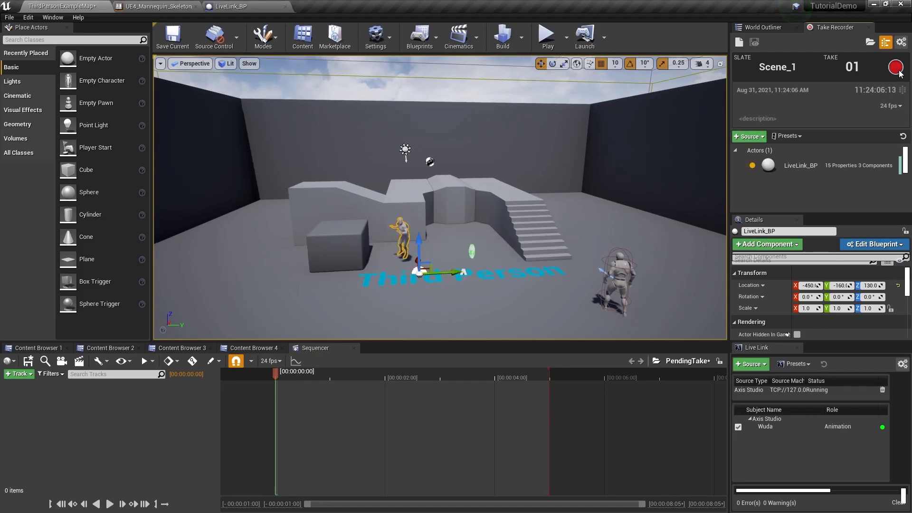
click(896, 66)
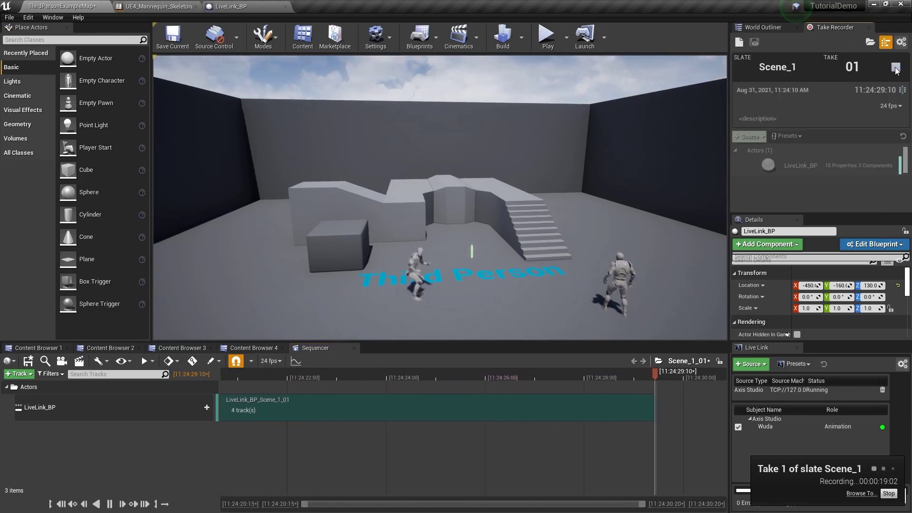
click(888, 493)
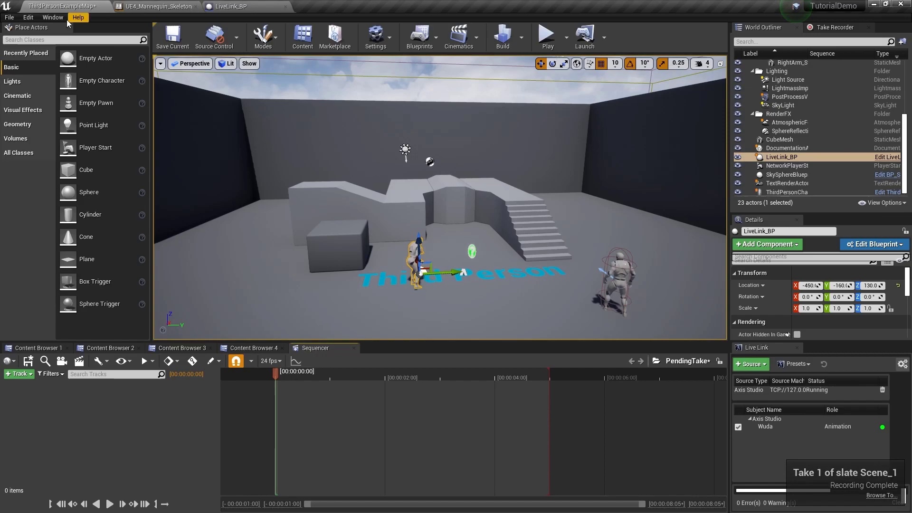
Browse the take's Subscenes > Animation folder in Takes Browser and preview the recorded animation asset.
click(52, 17)
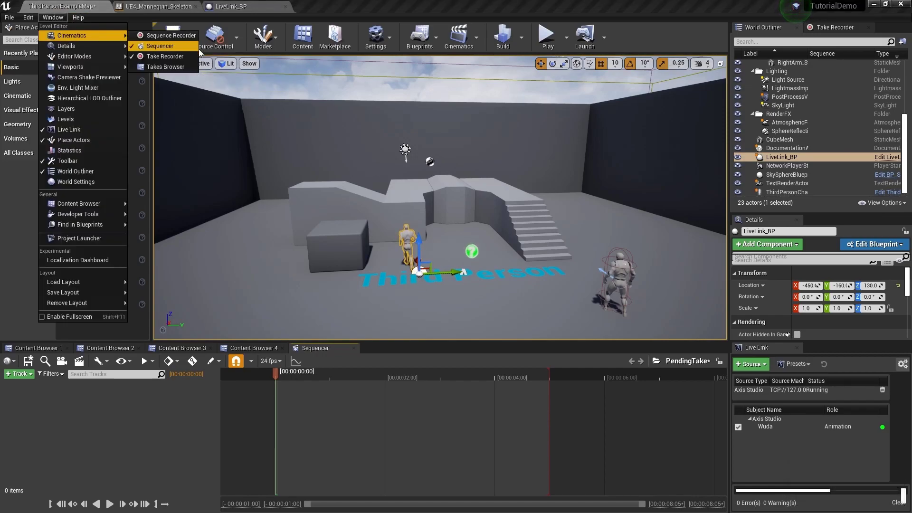
click(165, 67)
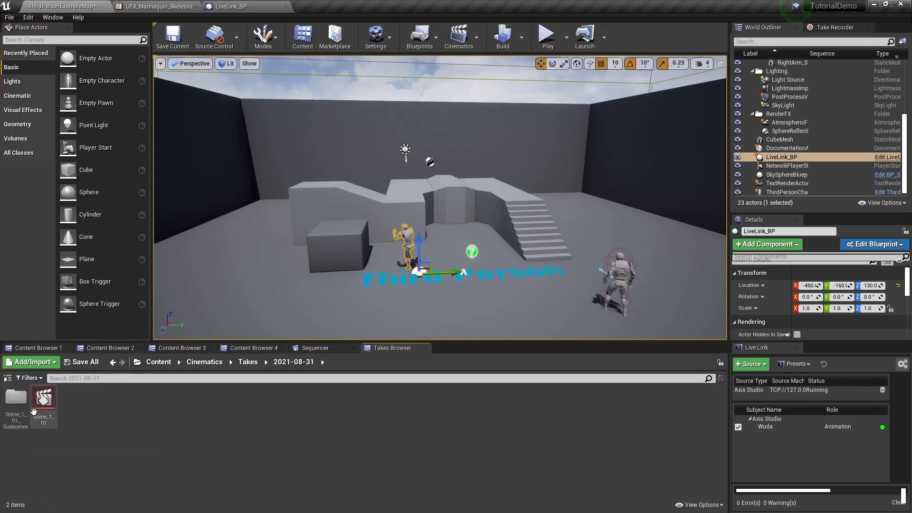
double_click(43, 401)
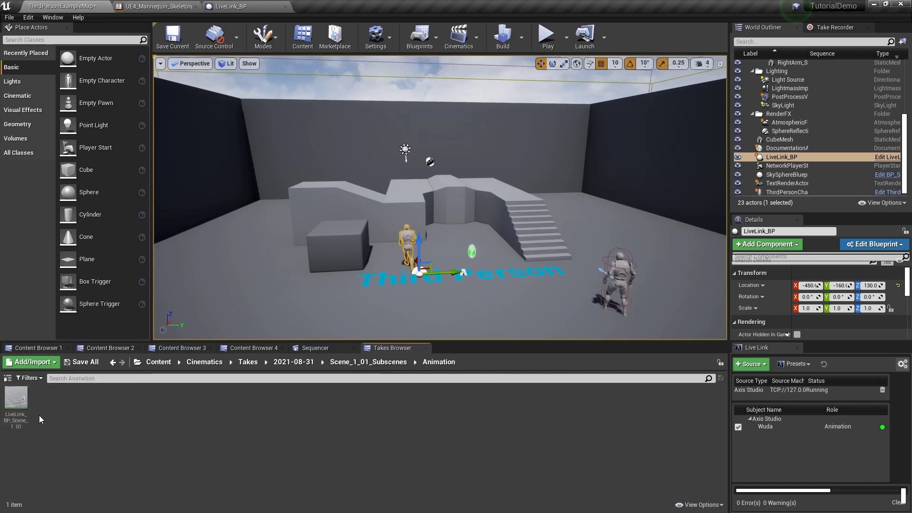
double_click(16, 401)
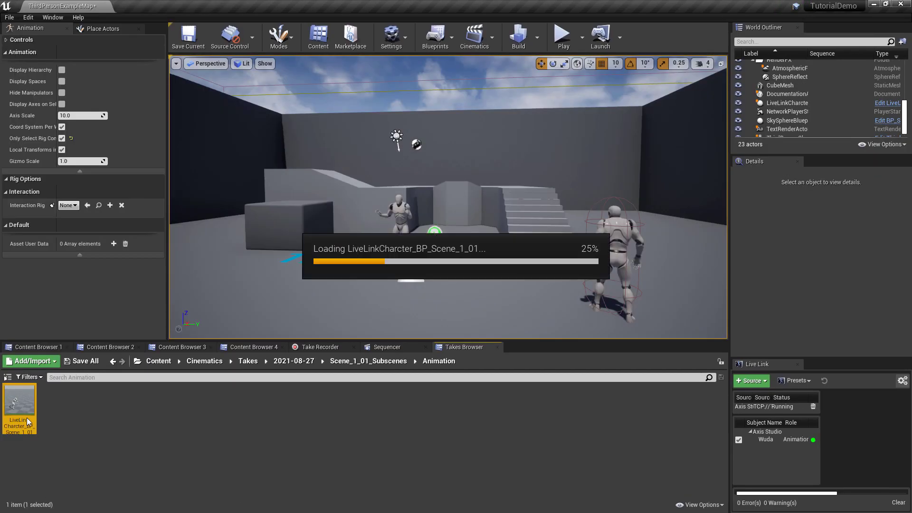
double_click(19, 405)
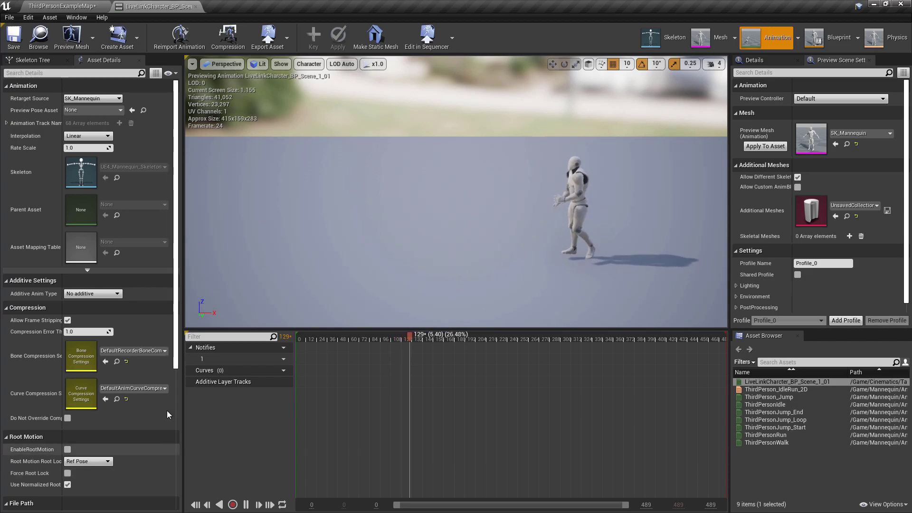
click(232, 7)
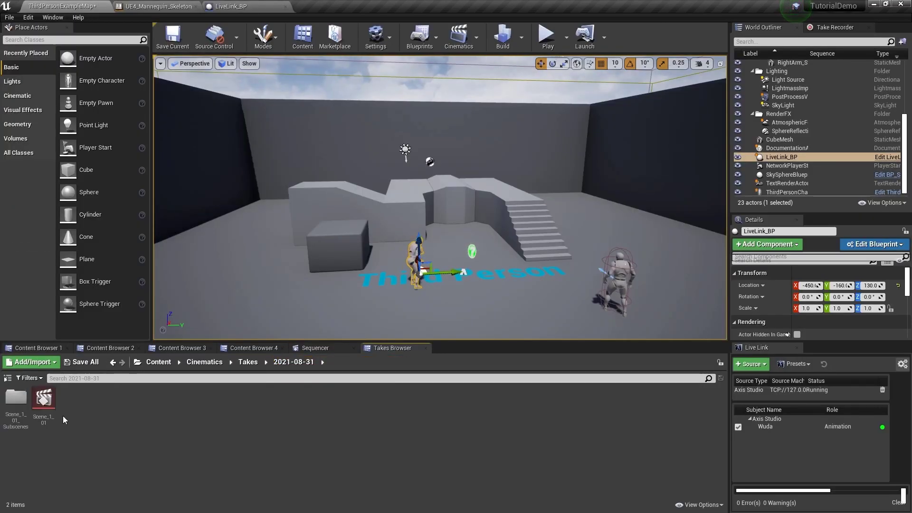
Load Scene_1_01 into the Sequencer and select LiveLink_BP's recorded Animation track.
double_click(43, 398)
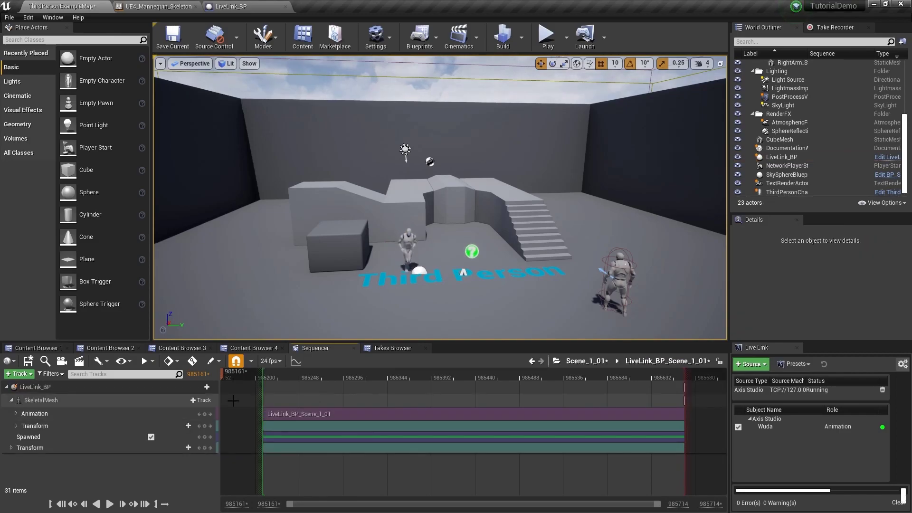
click(34, 413)
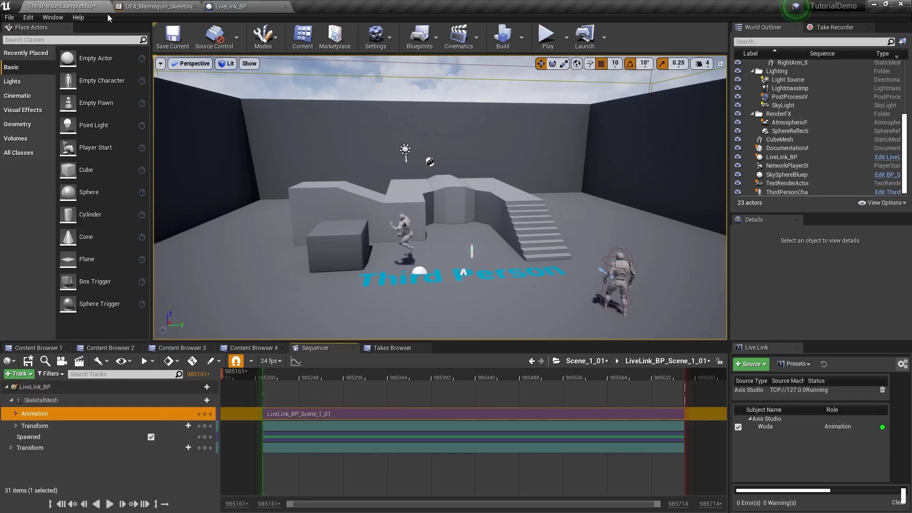
click(27, 17)
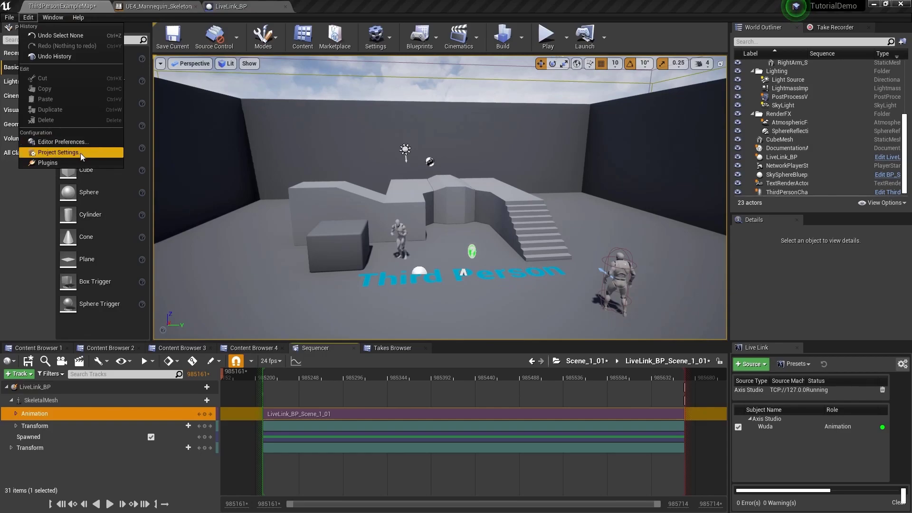
Enable the Control Rig plugin, accept the beta warning and restart the editor.
click(47, 162)
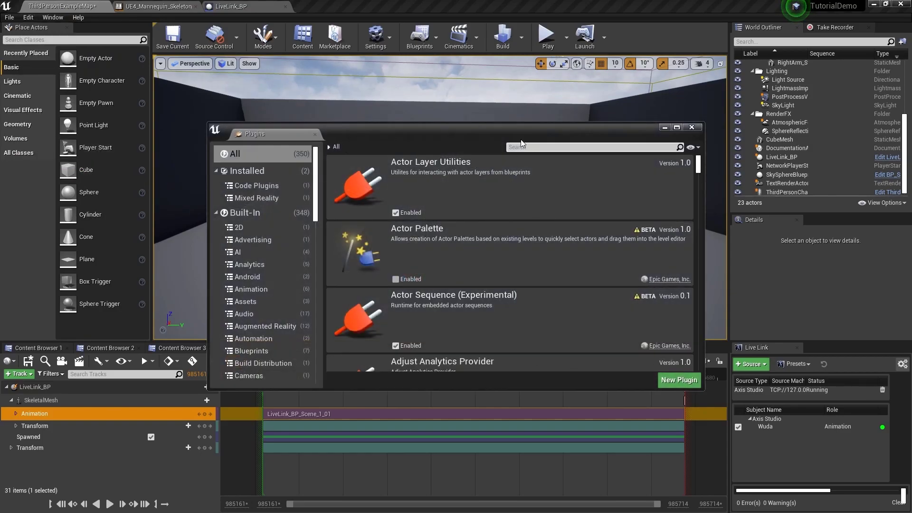
text(contr)
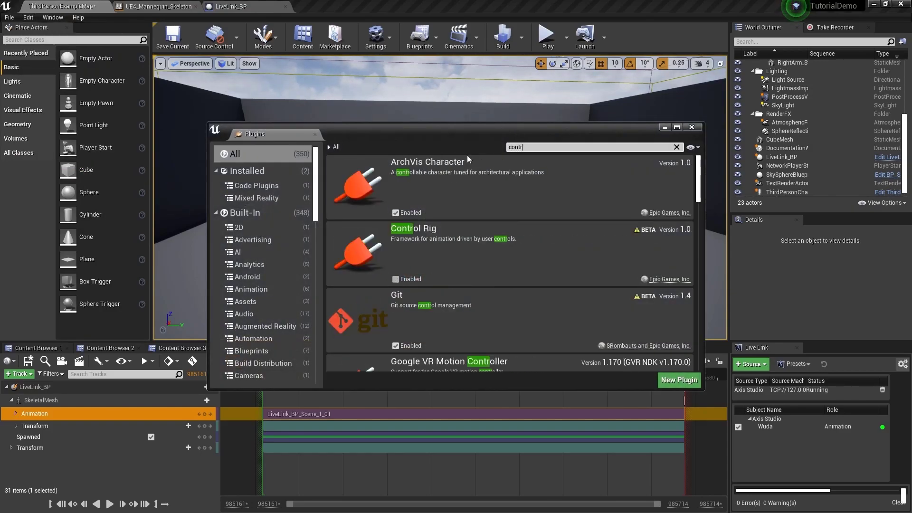
click(396, 278)
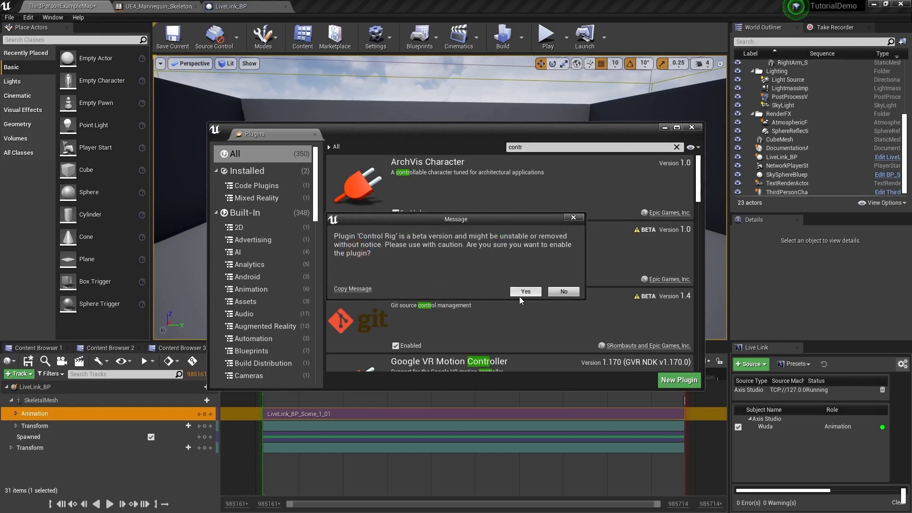
click(524, 291)
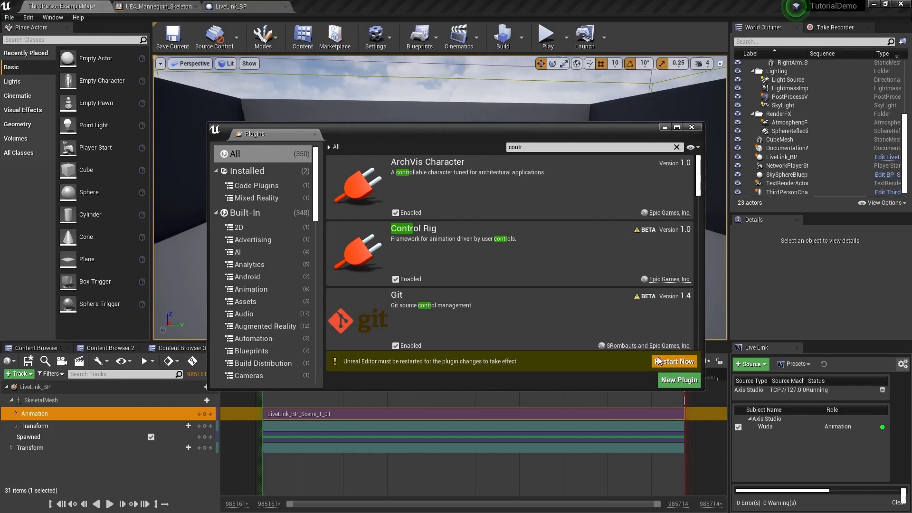
click(672, 361)
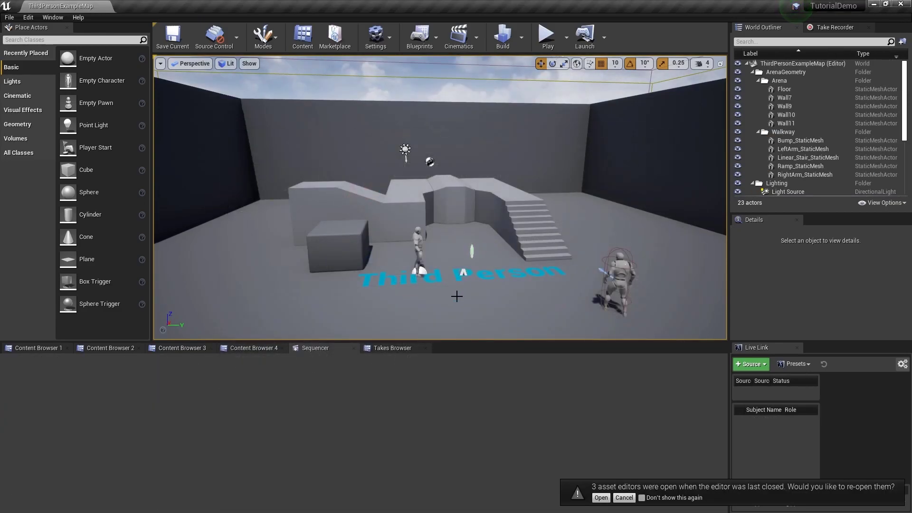
Reopen the take after restart and bake its SkeletalMesh animation to FKControlRig.
click(393, 347)
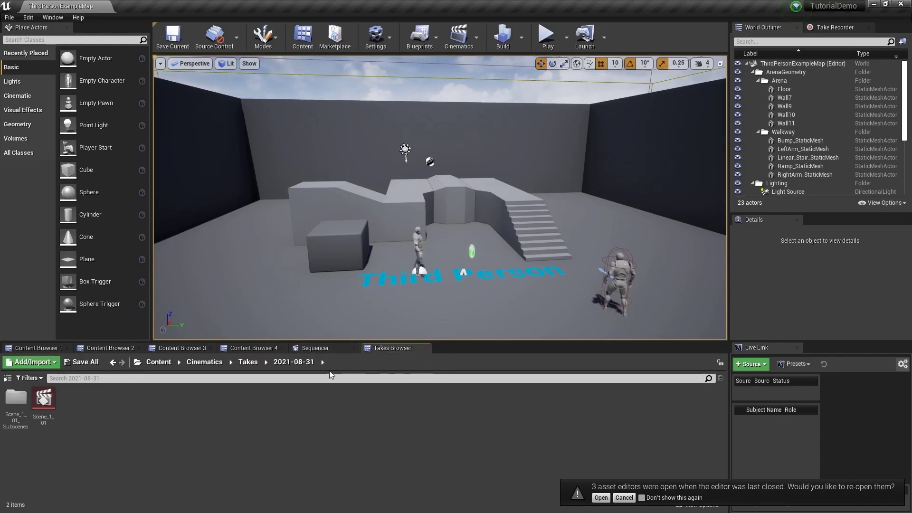
click(315, 347)
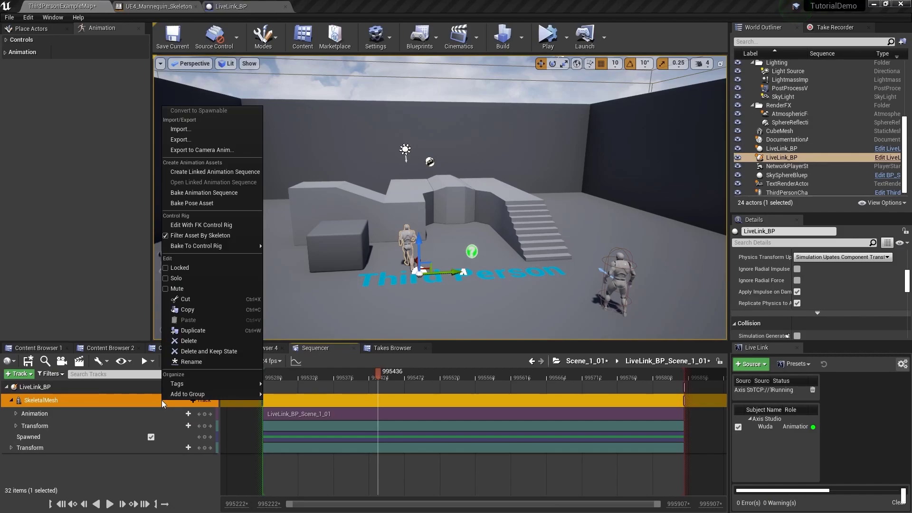
mouse_move(212, 245)
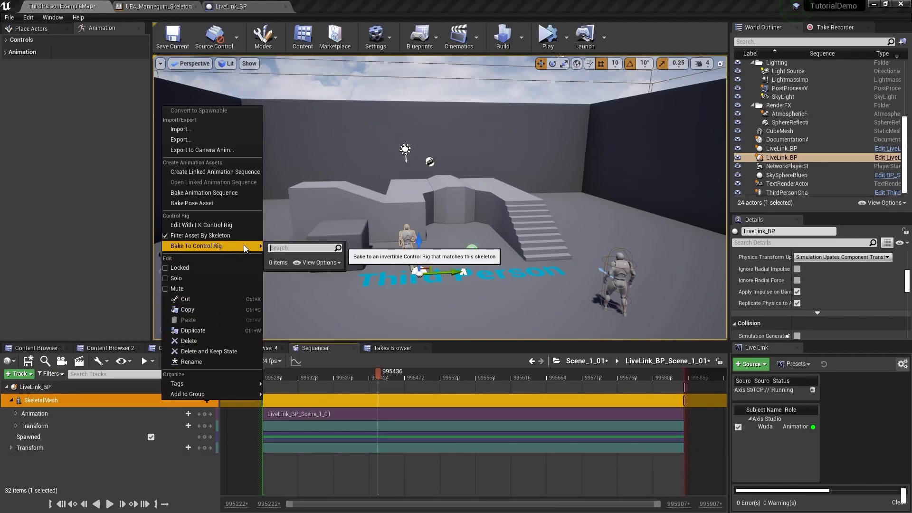
mouse_move(201, 225)
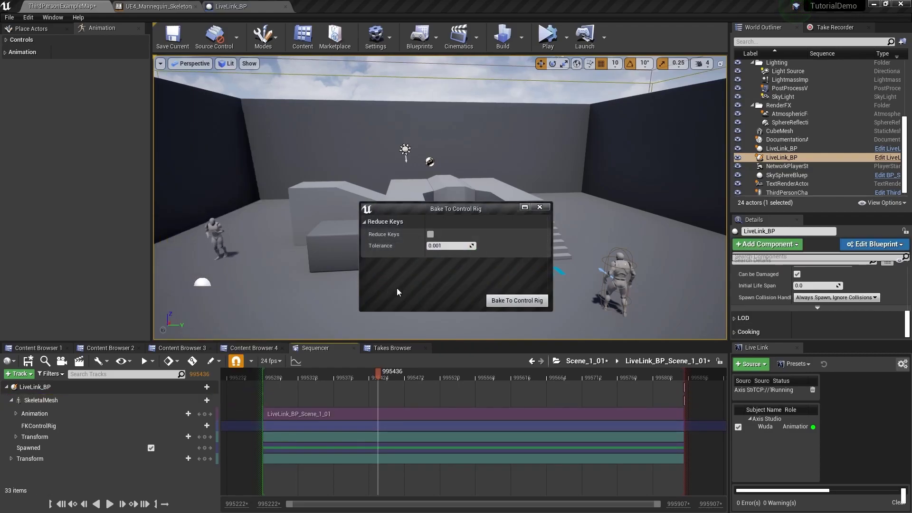
click(516, 301)
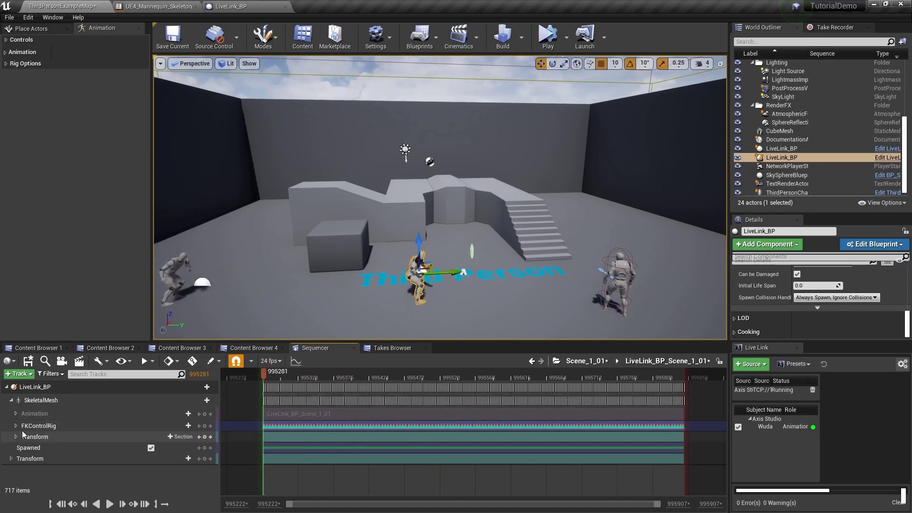
Scroll through the FKControlRig bone tracks and expand spine_03's location, rotation and scale channels.
scroll(down, 3)
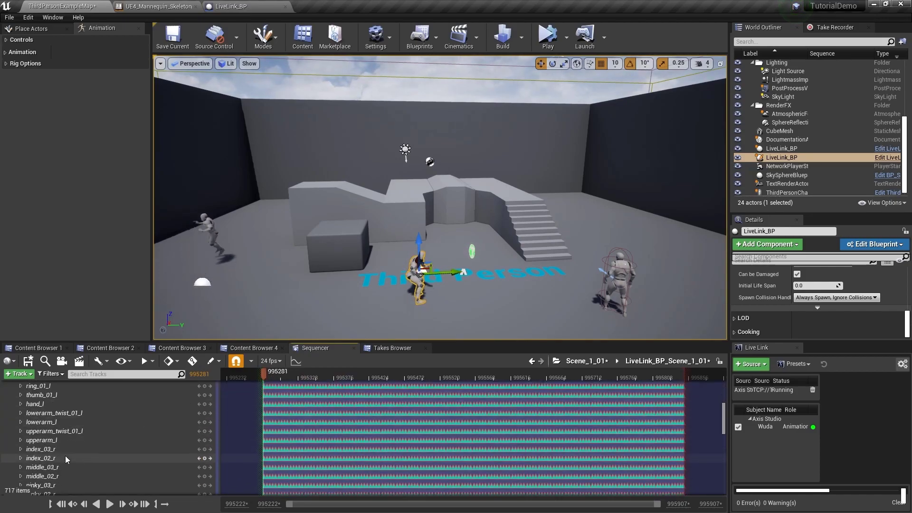
scroll(down, 3)
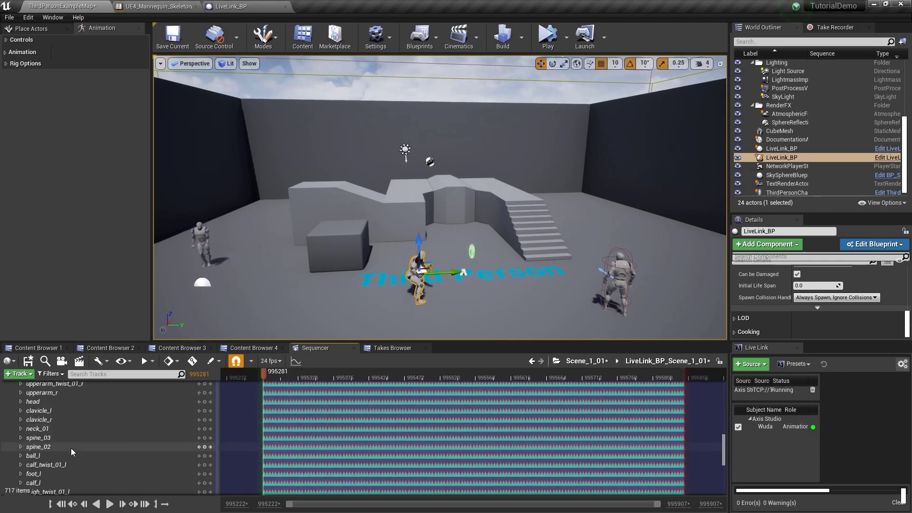
click(21, 437)
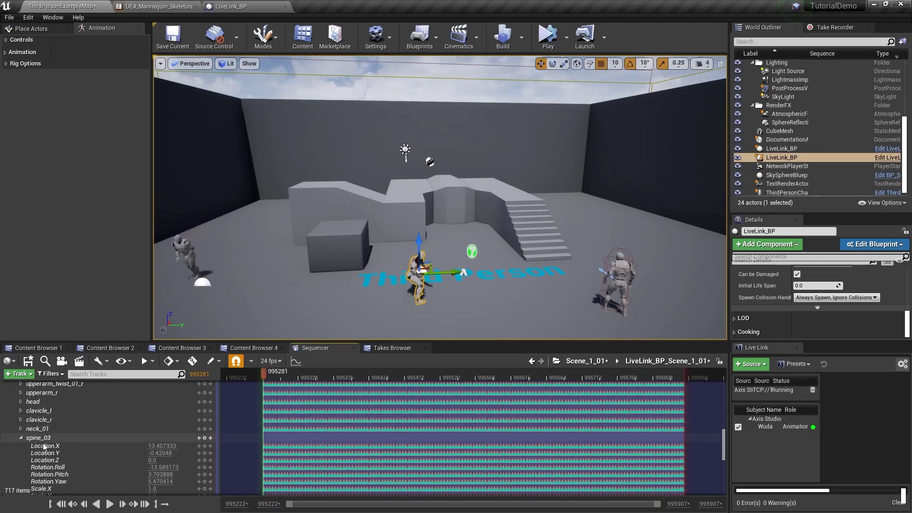